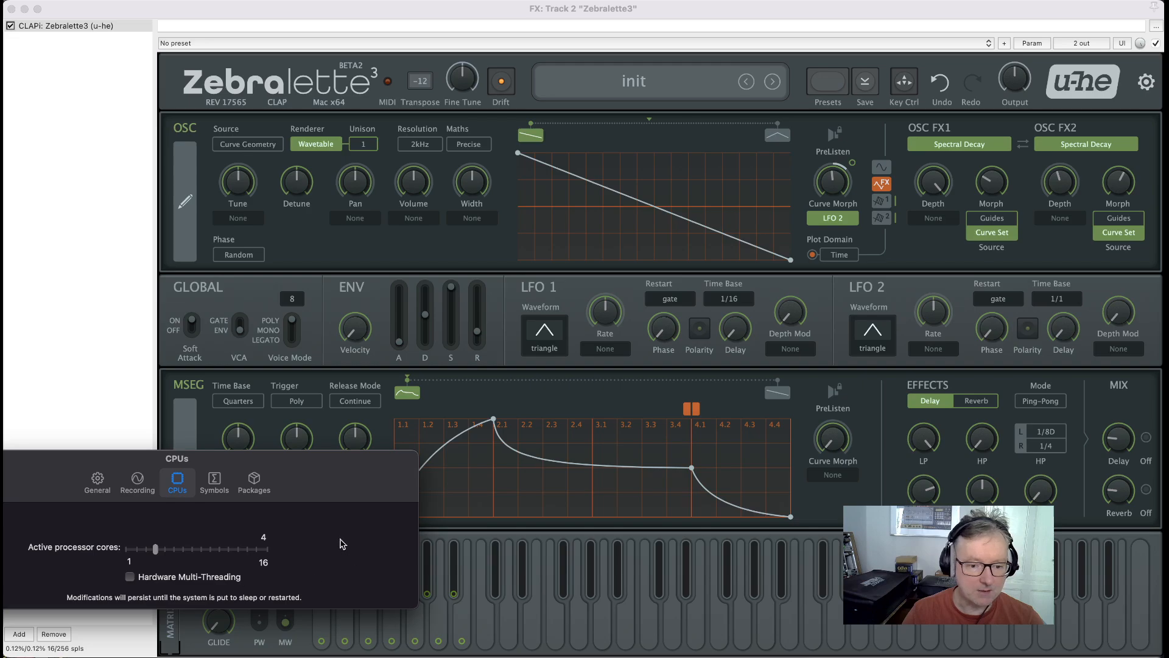
{"action": "mouse_move", "coordinate": [204, 560]}
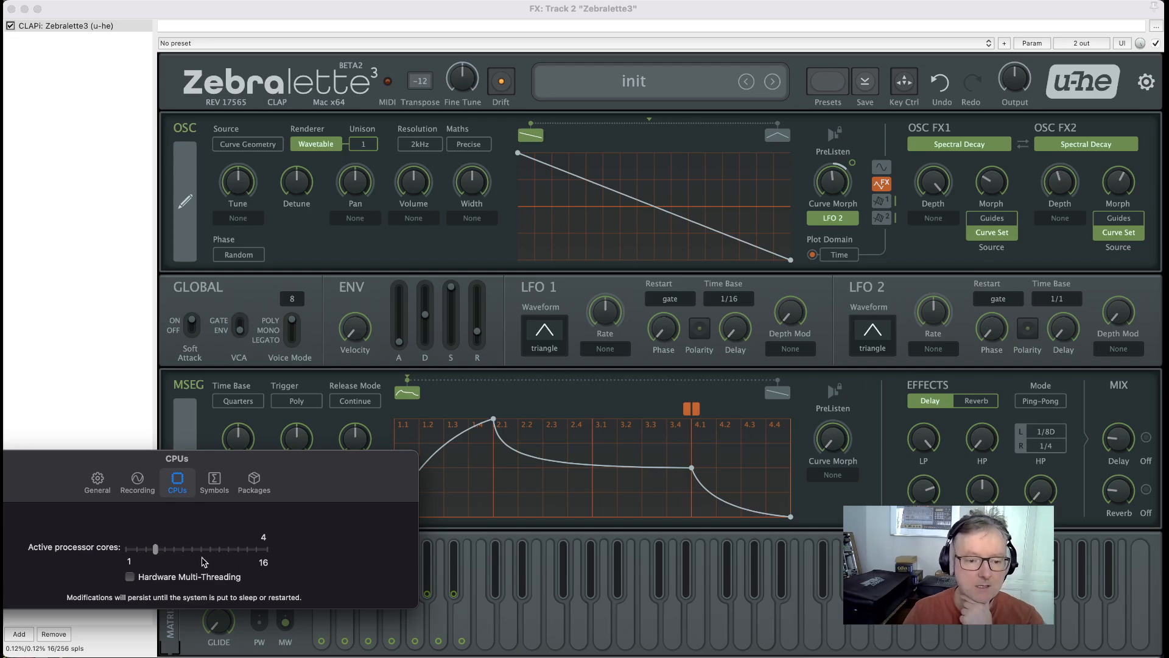
{"action": "mouse_move", "coordinate": [228, 561]}
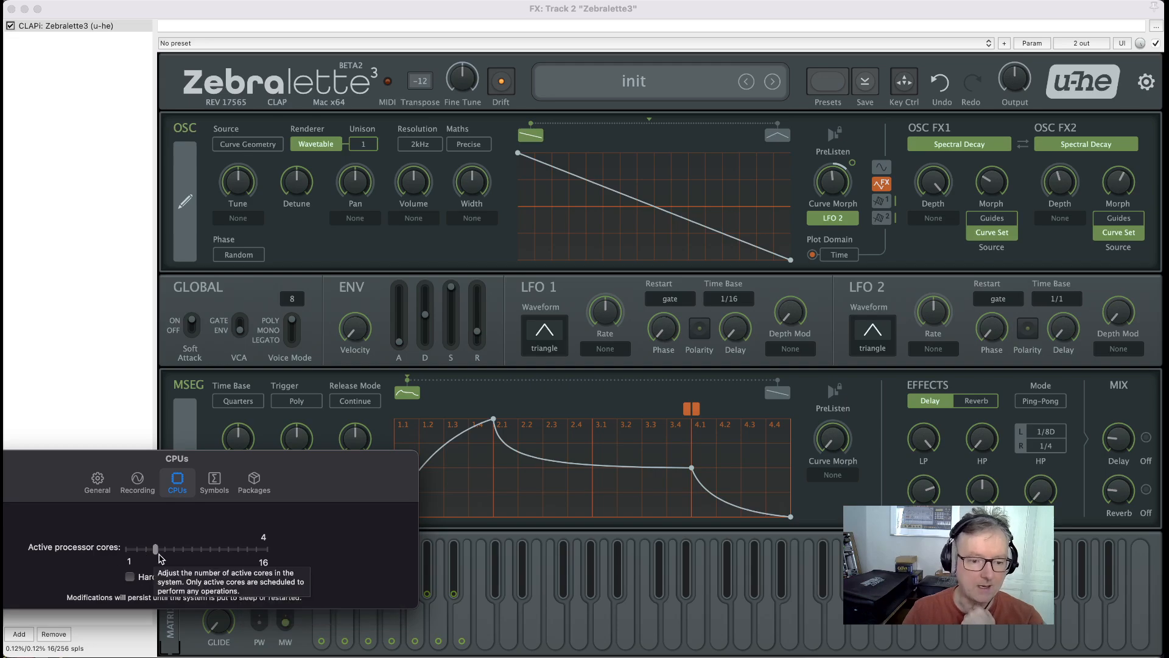
{"action": "mouse_move", "coordinate": [371, 555]}
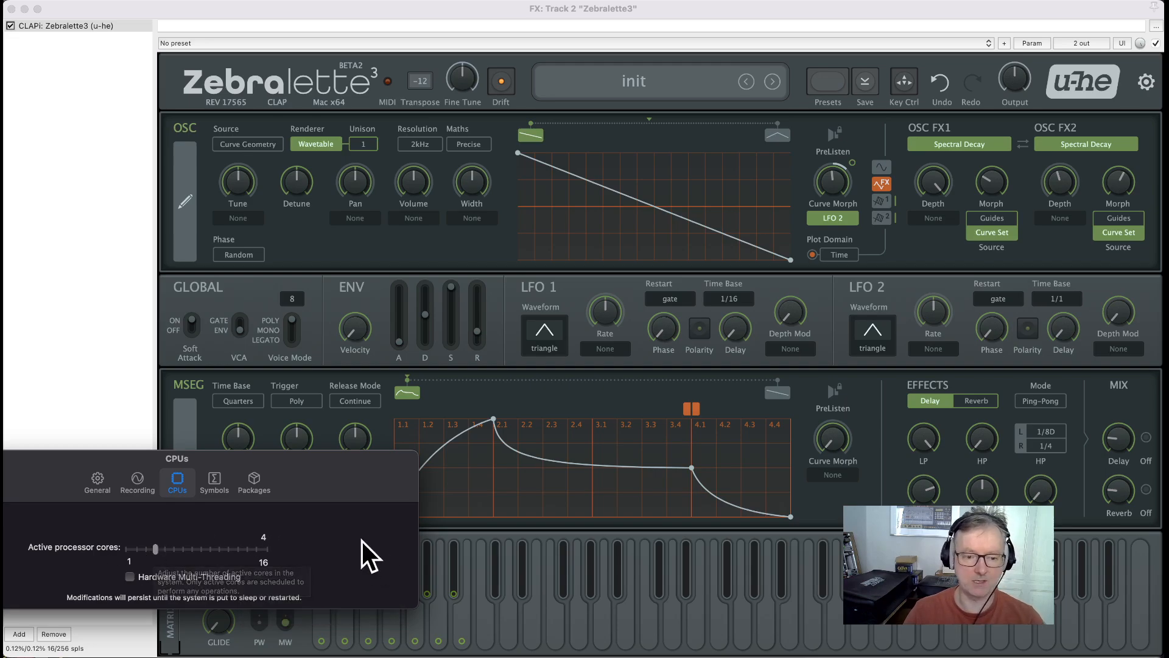
{"action": "mouse_move", "coordinate": [291, 543]}
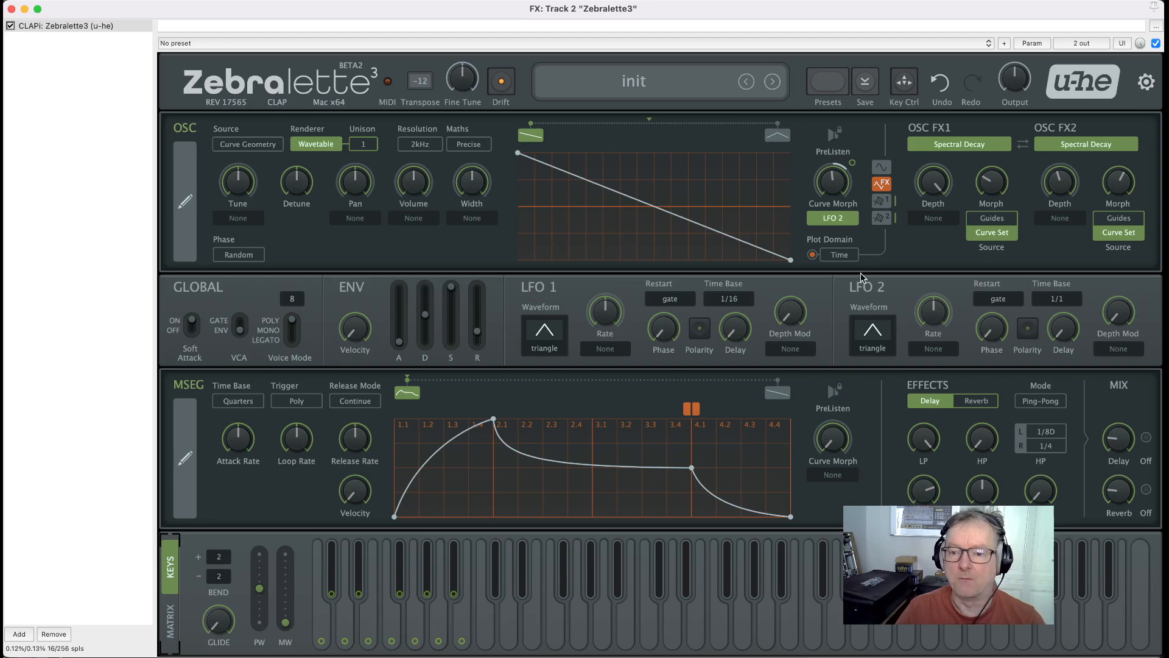
{"action": "mouse_move", "coordinate": [921, 249]}
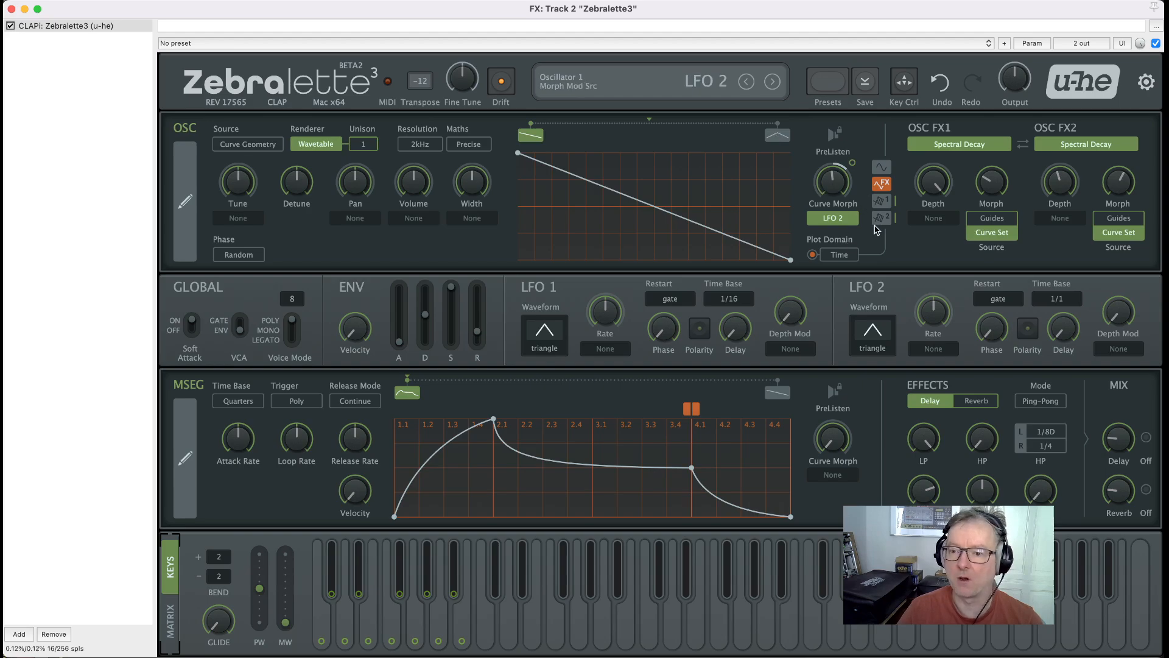
Close the Processor Palette and switch the lower panel to the modulation matrix.
{"action": "left_click", "coordinate": [958, 144]}
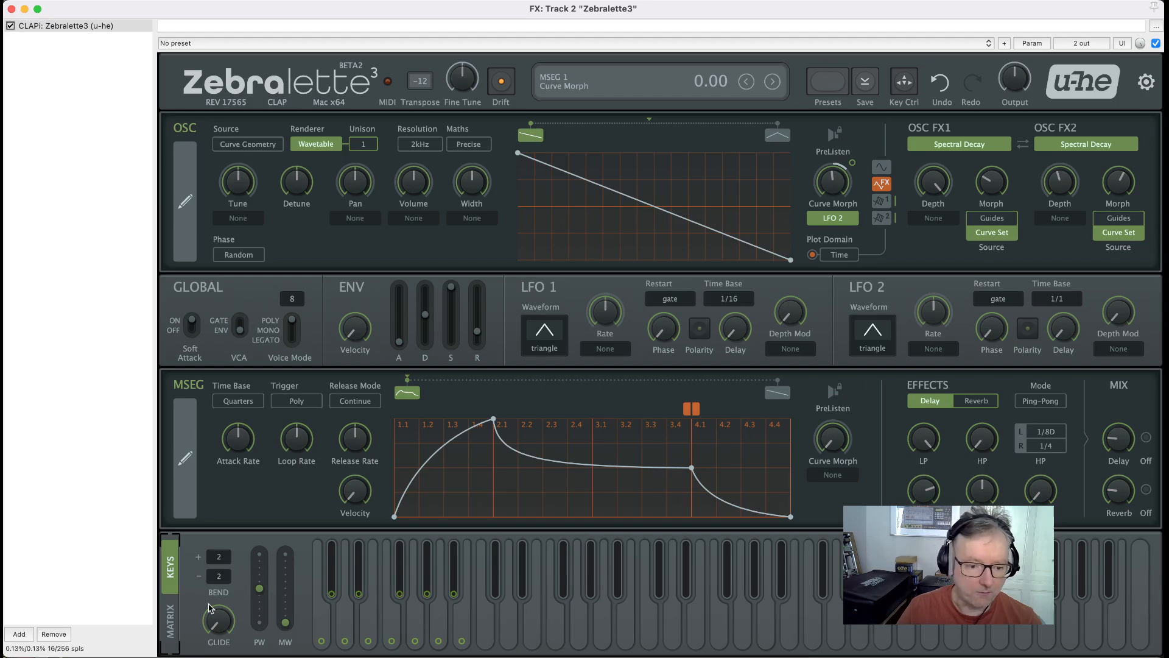
{"action": "left_click", "coordinate": [169, 619]}
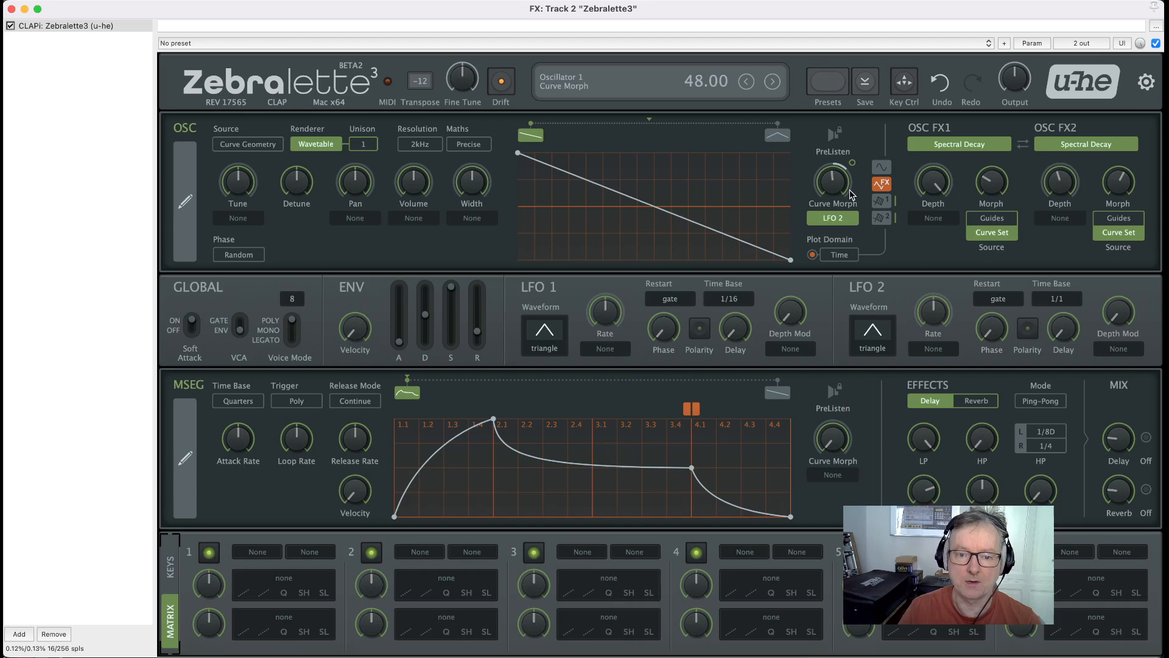
Switch the lower panel back to the on-screen keyboard.
{"action": "left_click", "coordinate": [169, 555]}
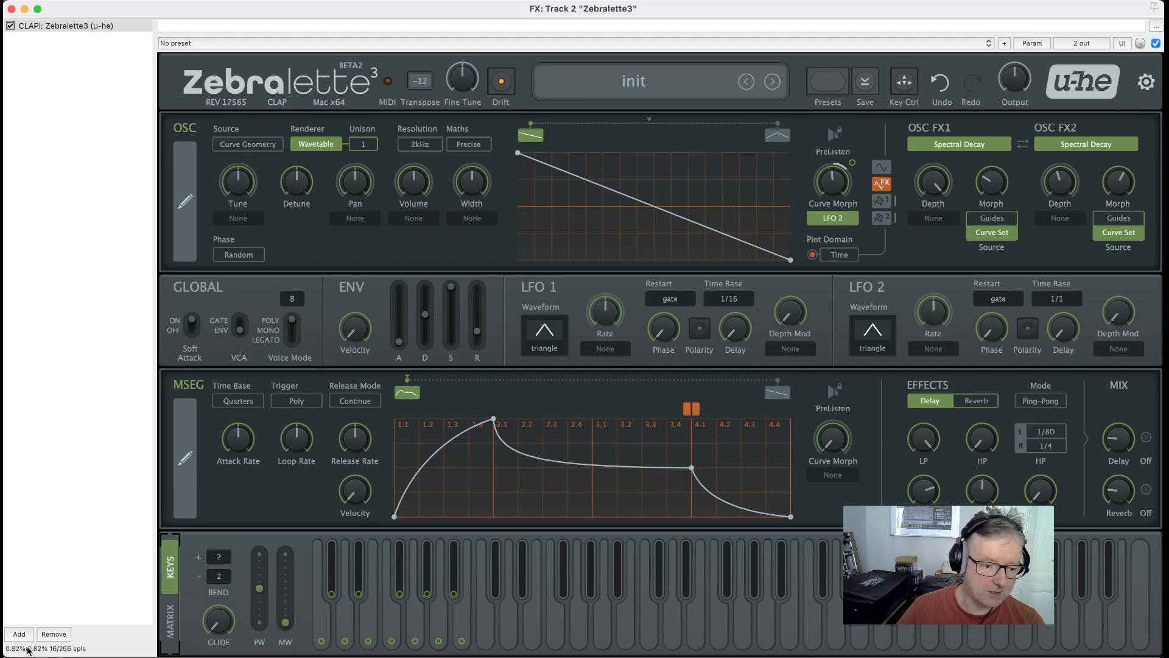
{"action": "mouse_move", "coordinate": [123, 551]}
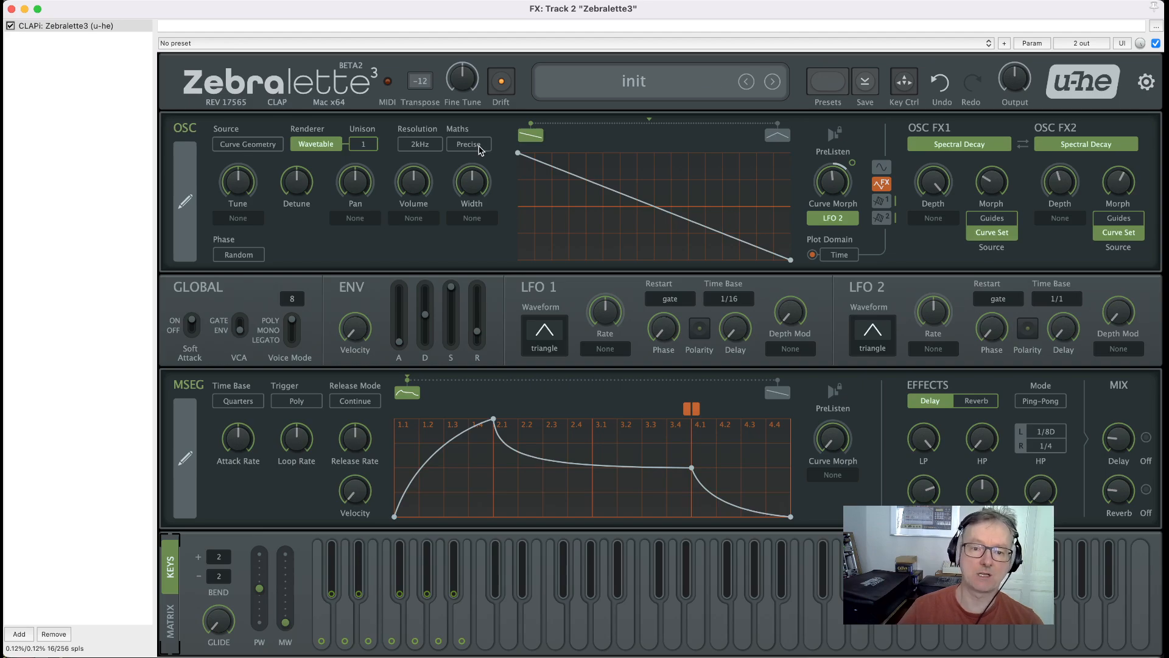
{"action": "left_click", "coordinate": [468, 143]}
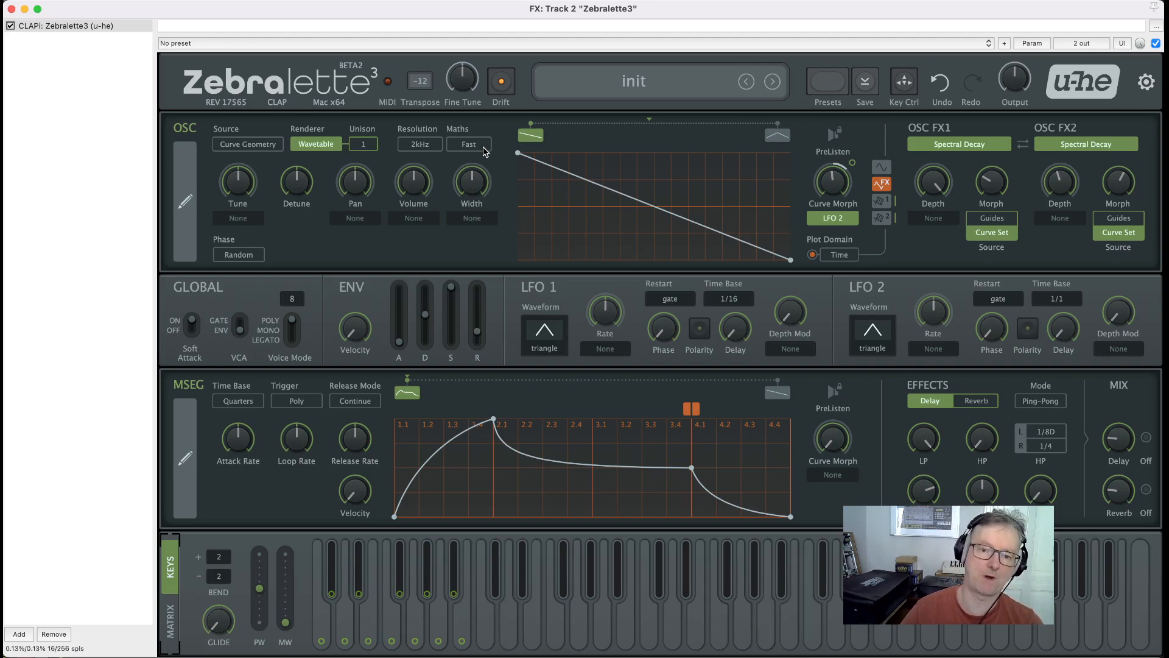
{"action": "left_click", "coordinate": [469, 143]}
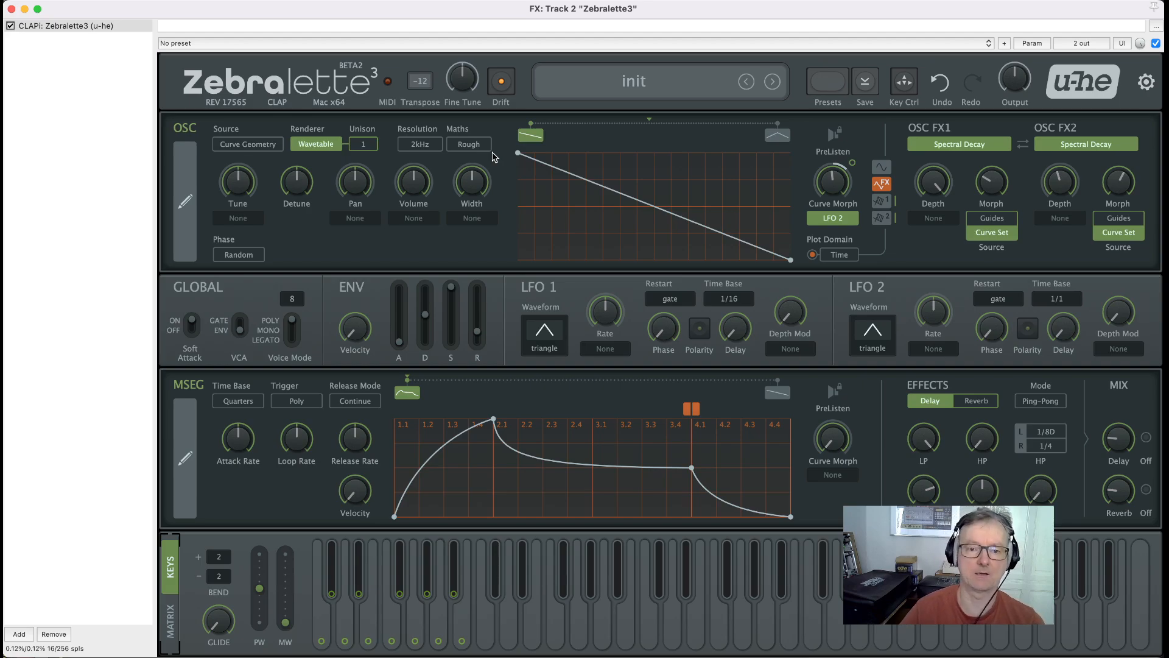
{"action": "left_click", "coordinate": [469, 143]}
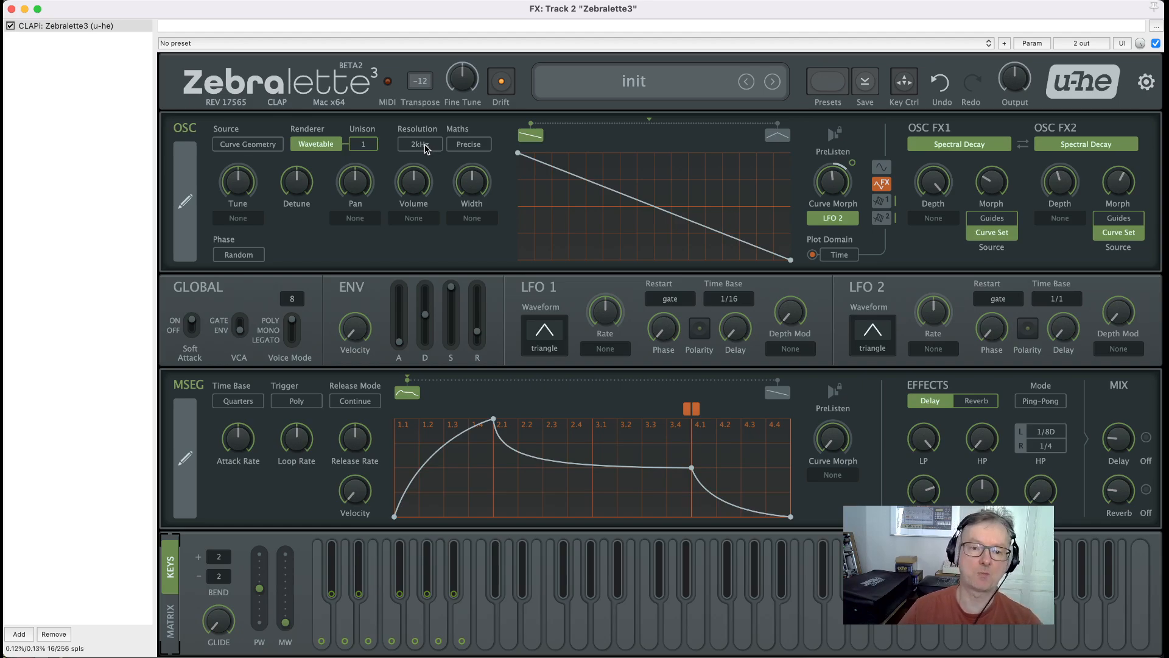
Lower OSC resolution to 800Hz then 200Hz, and curve maths from Precise through Fast to Rough.
{"action": "left_click_drag", "start_coordinate": [419, 144], "coordinate": [419, 157]}
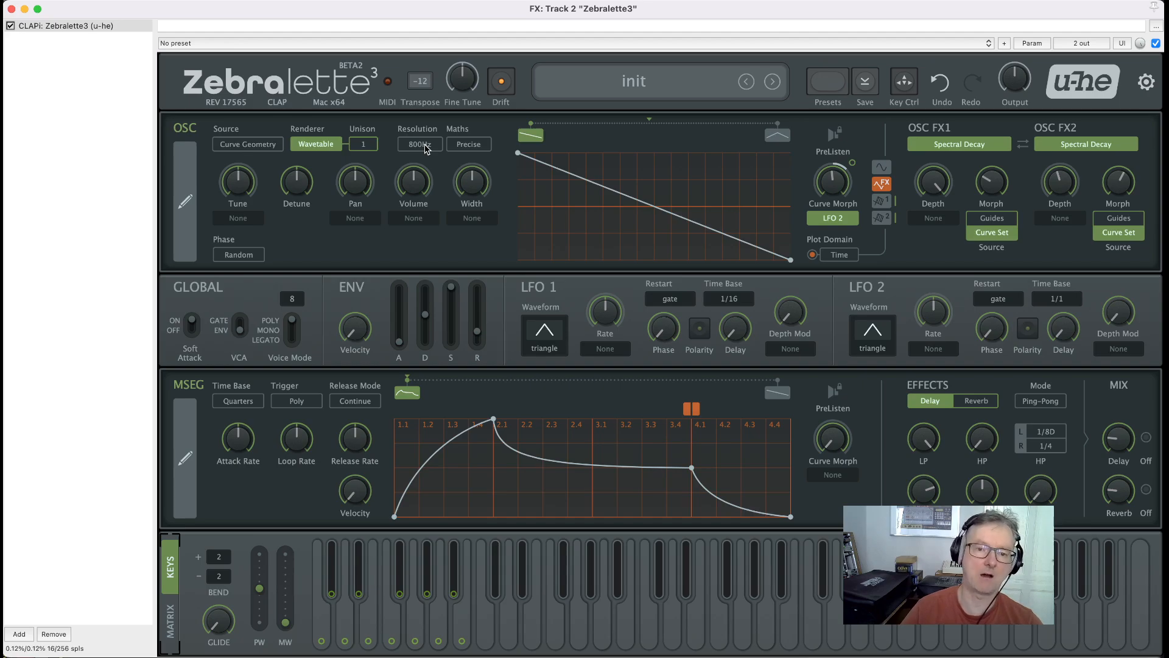
{"action": "left_click_drag", "start_coordinate": [419, 144], "coordinate": [419, 164]}
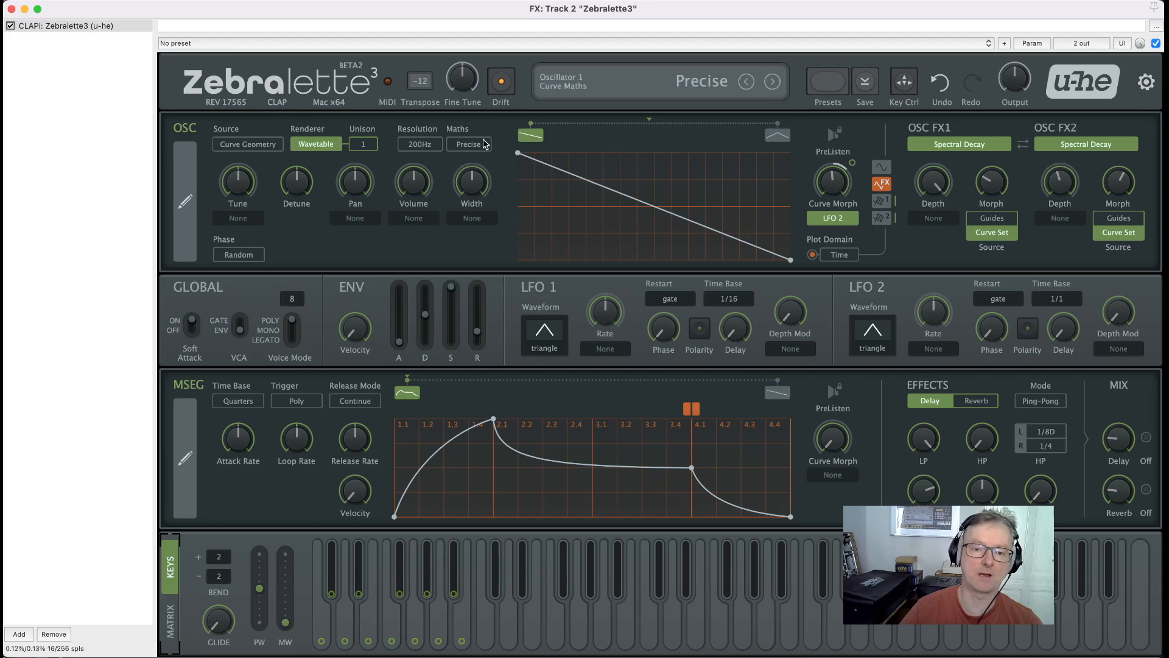
{"action": "left_click", "coordinate": [468, 144]}
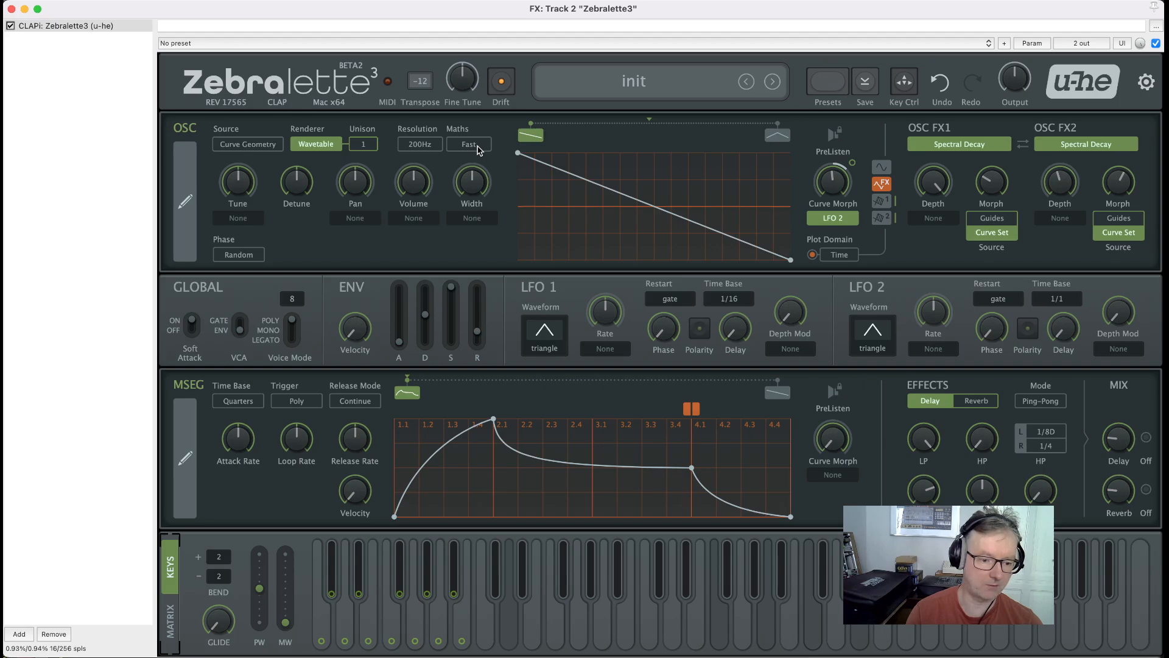
{"action": "left_click", "coordinate": [467, 144]}
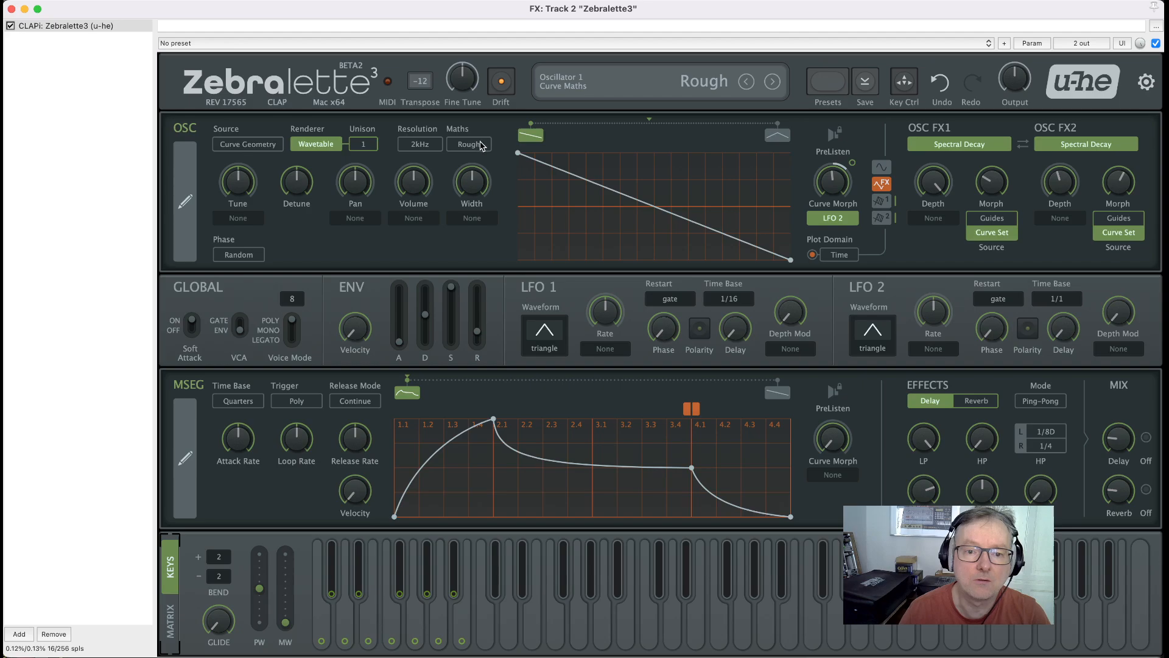
Return the OSC curve maths from Rough to Precise.
{"action": "left_click", "coordinate": [468, 143]}
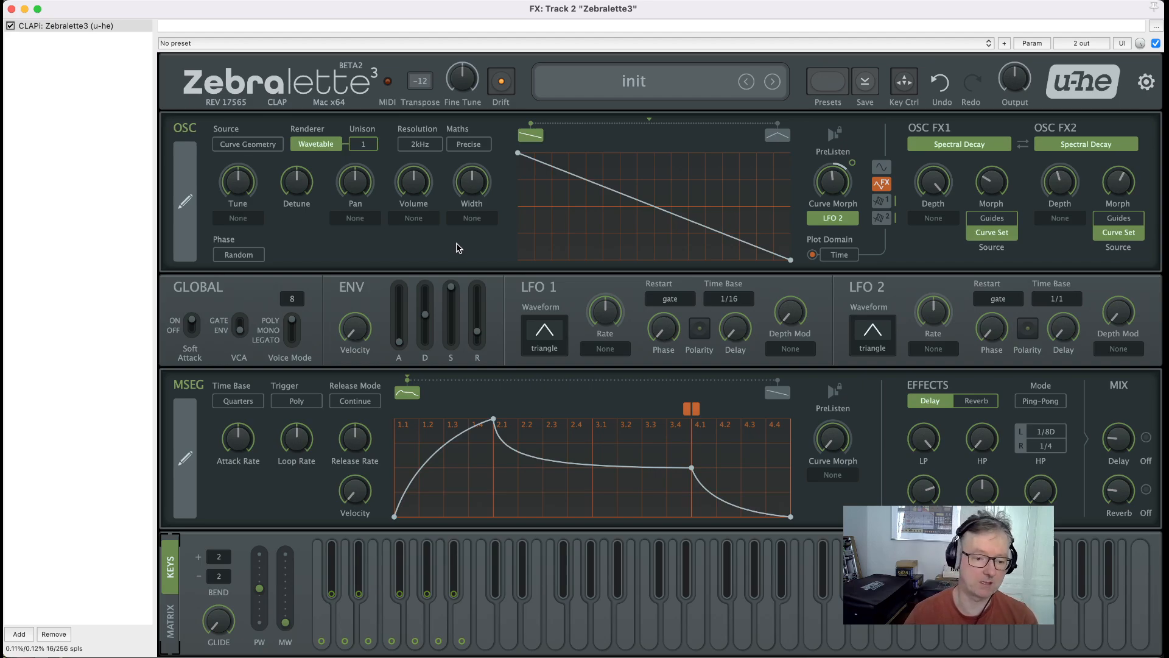
{"action": "mouse_move", "coordinate": [557, 268]}
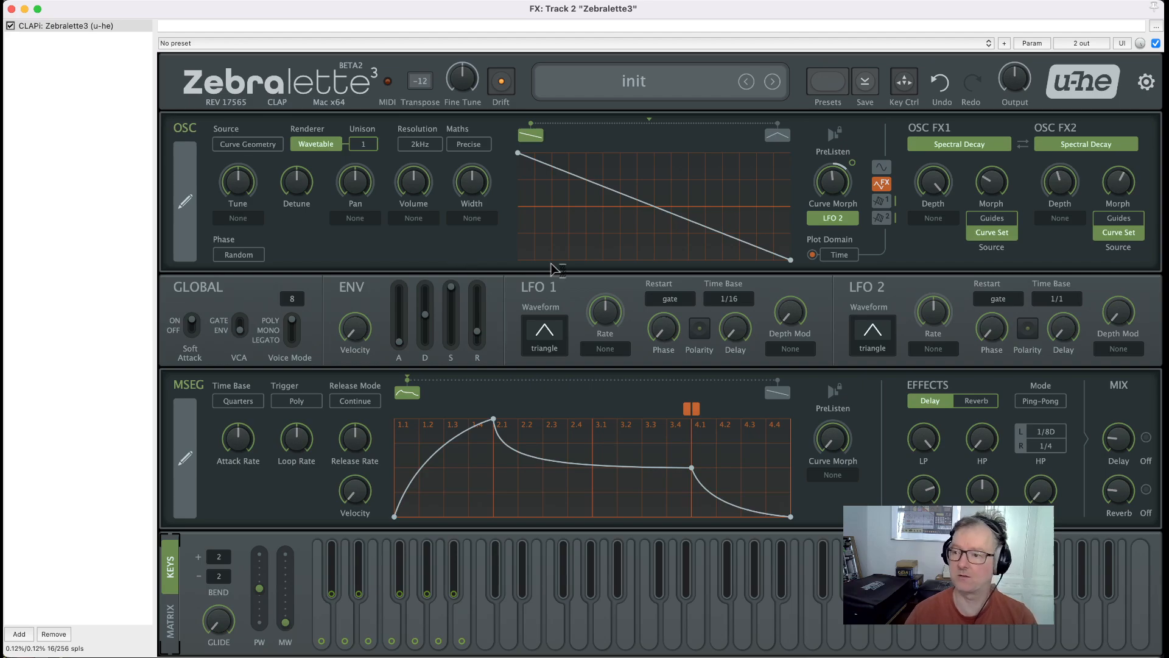